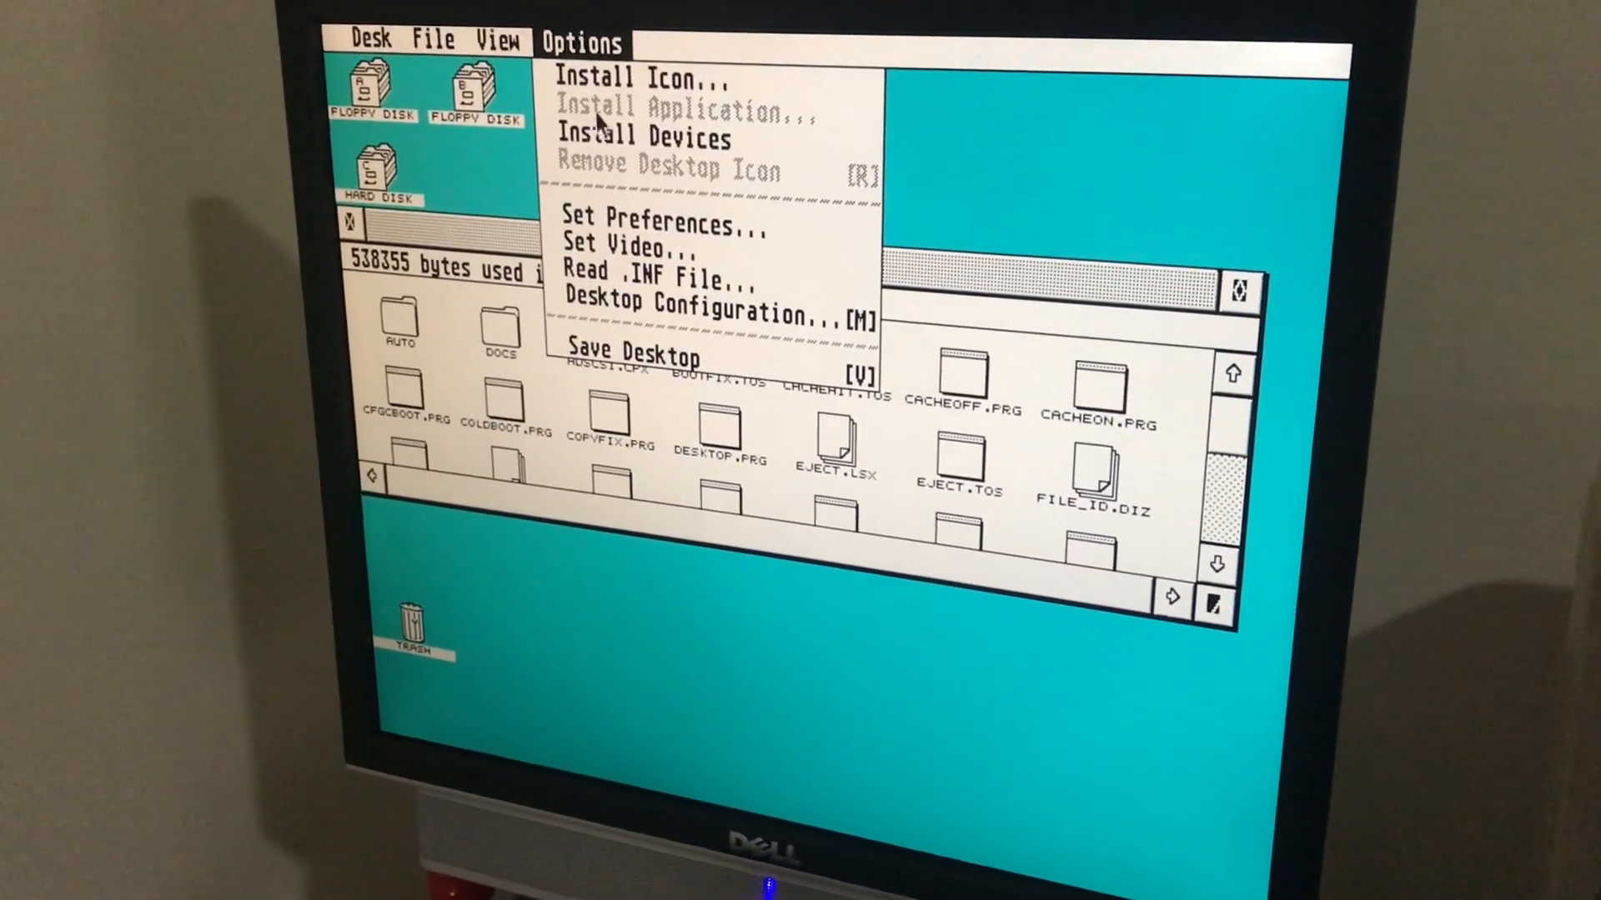
Install desktop icons for all attached drives, including the hard disk partitions
{"action": "left_click", "coordinate": [641, 138]}
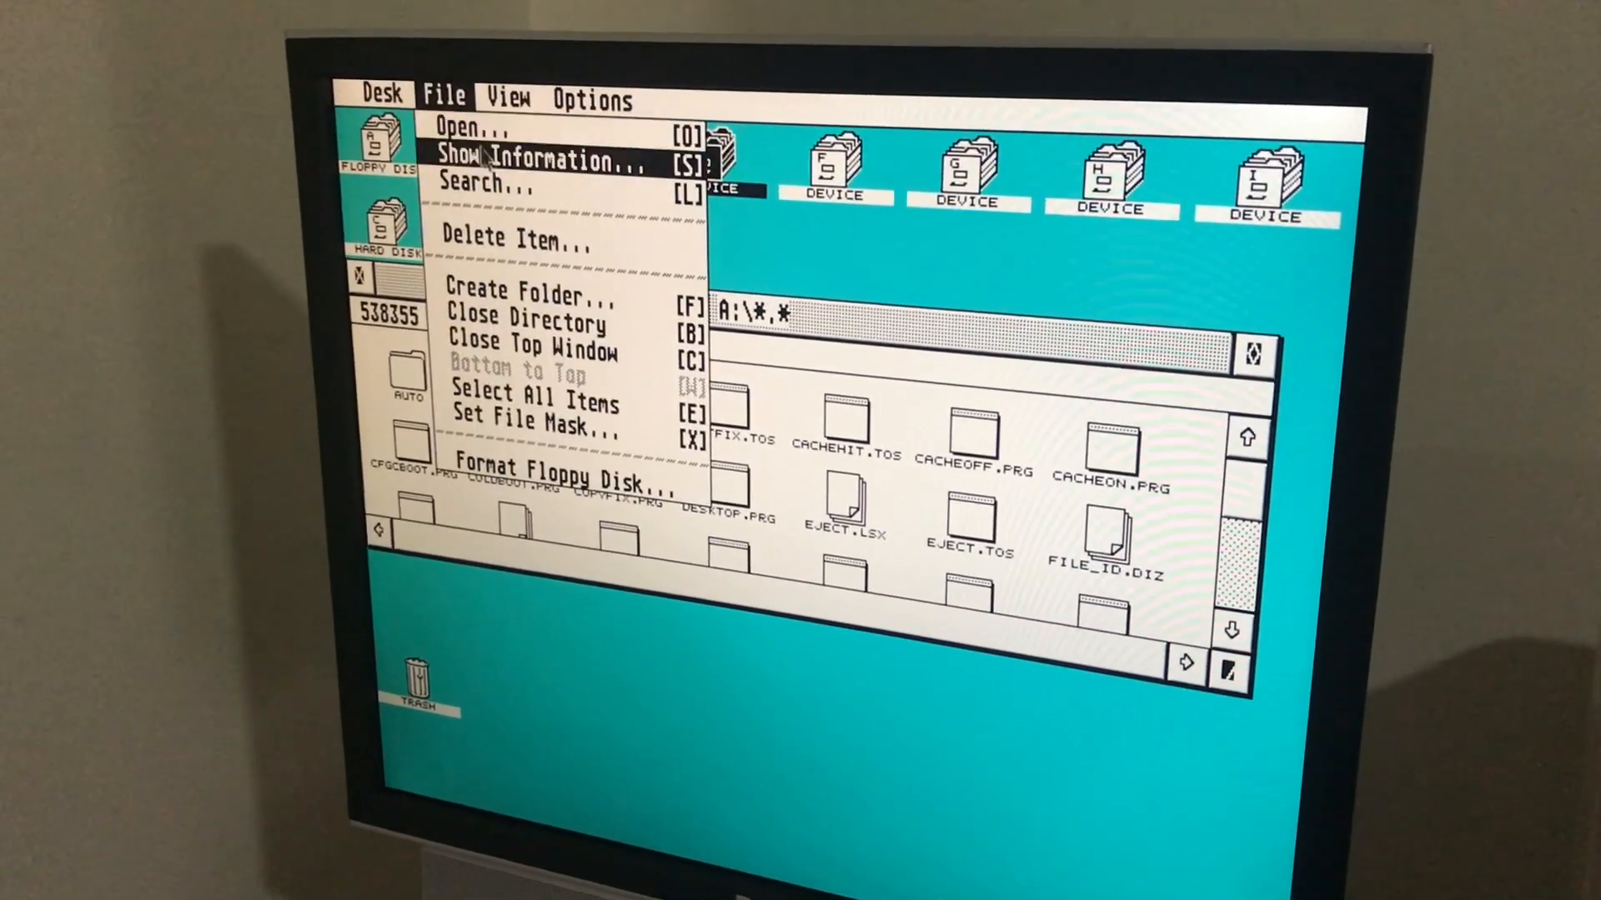
{"action": "left_click", "coordinate": [483, 182]}
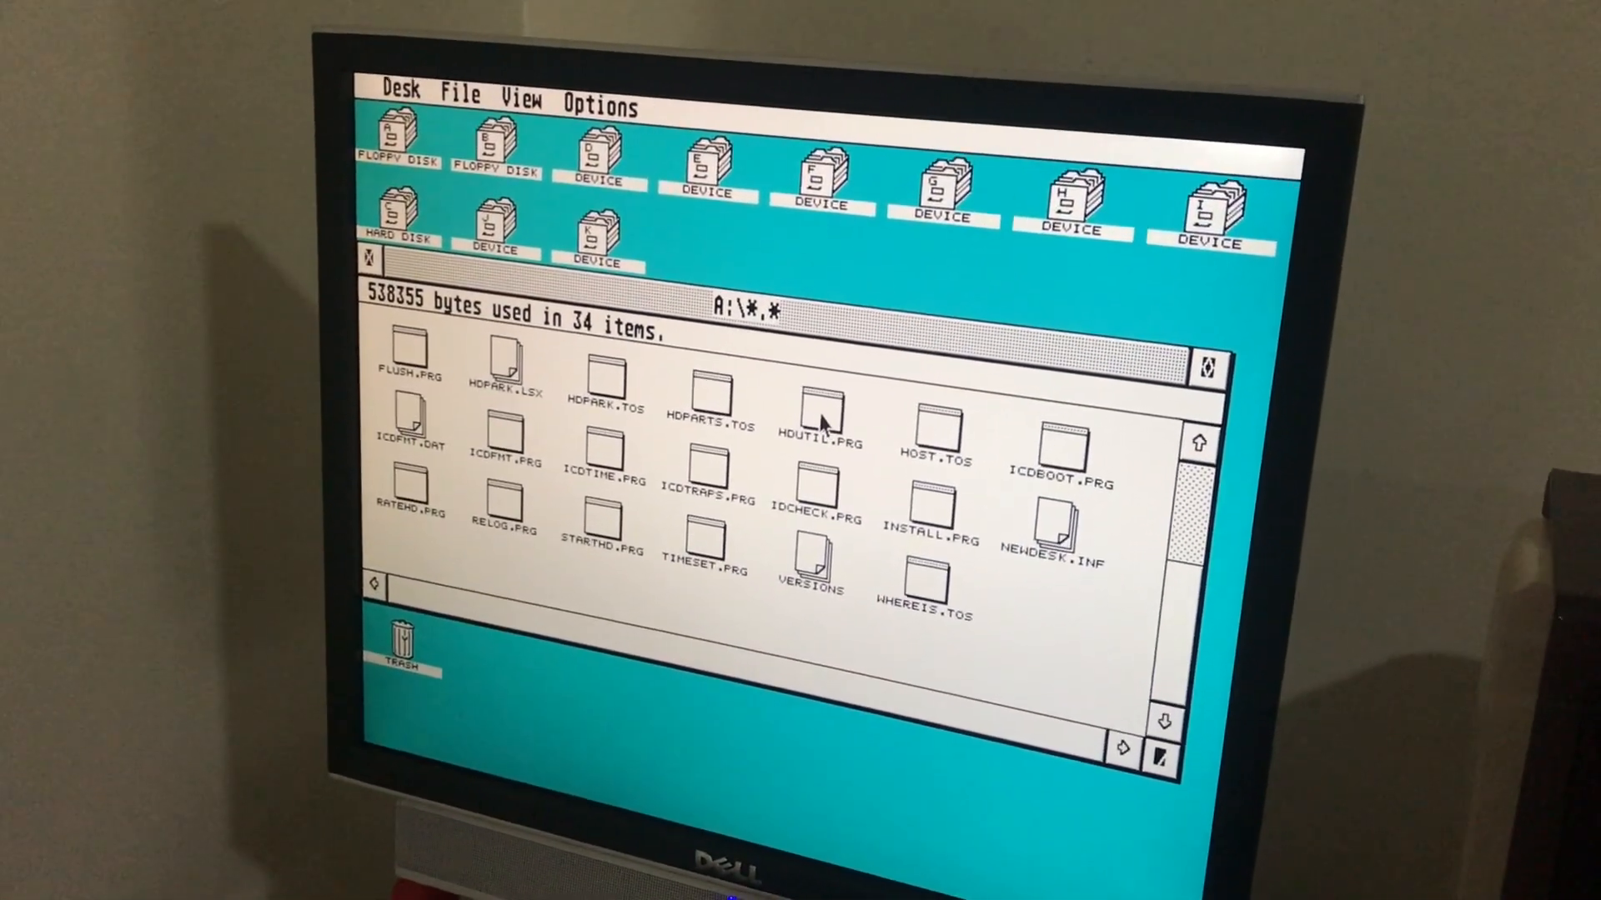
Run HDUTIL.PRG from the A:\ window to start ICD Hard Disk Utilities 5.14
{"action": "double_click", "coordinate": [824, 419]}
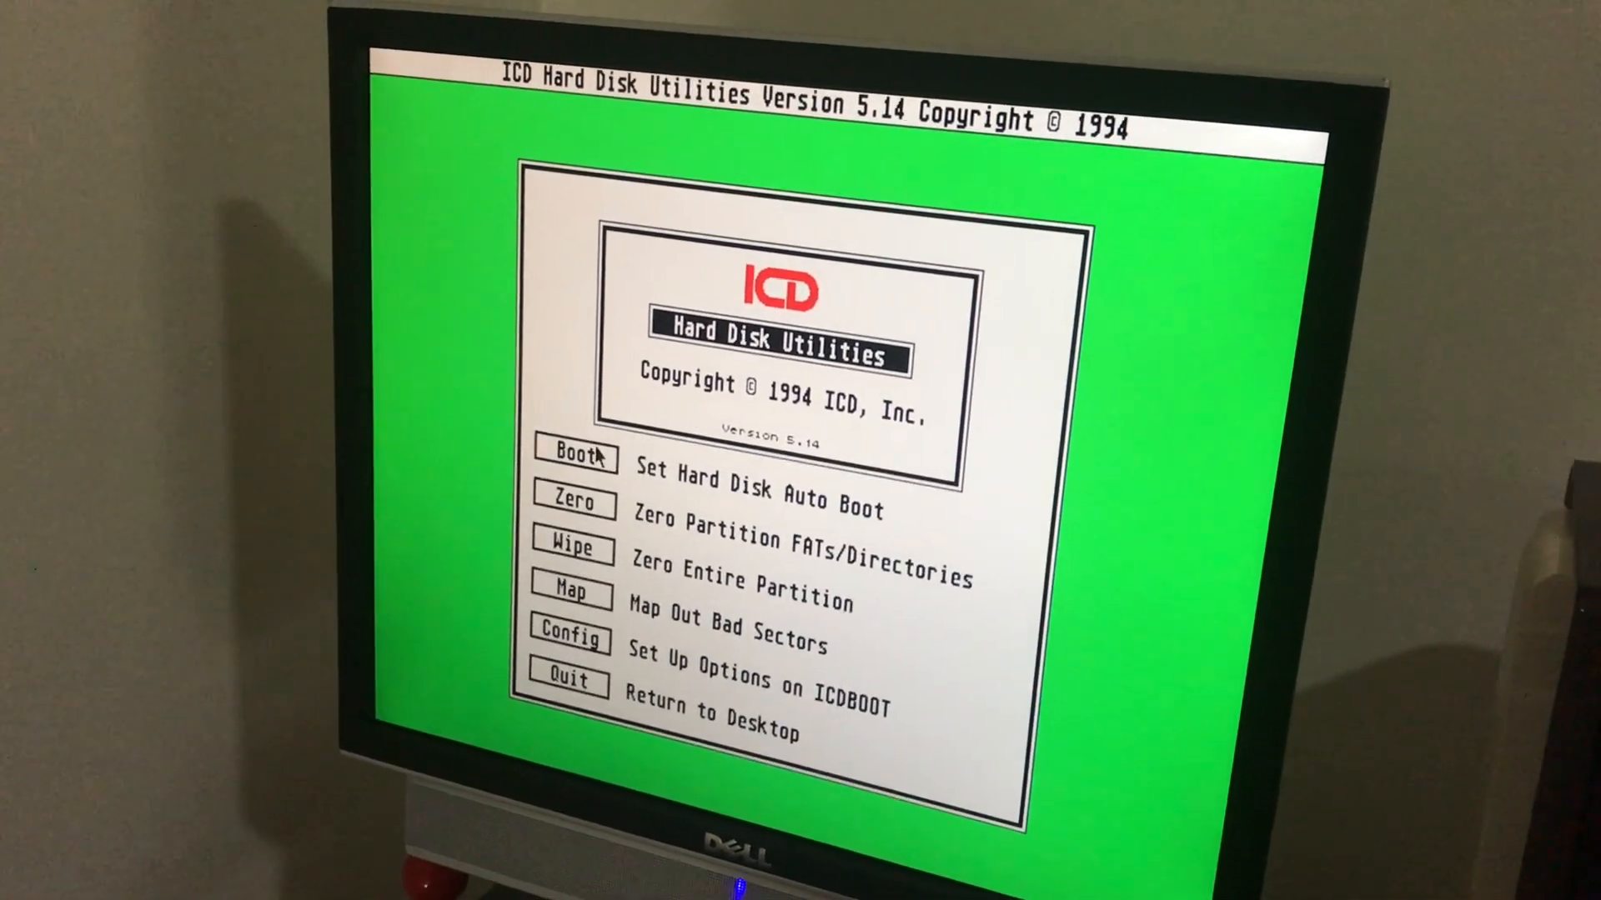
Install A:\ICDBOOT.PRG as the auto-boot driver on drive C, then quit
{"action": "left_click", "coordinate": [574, 456]}
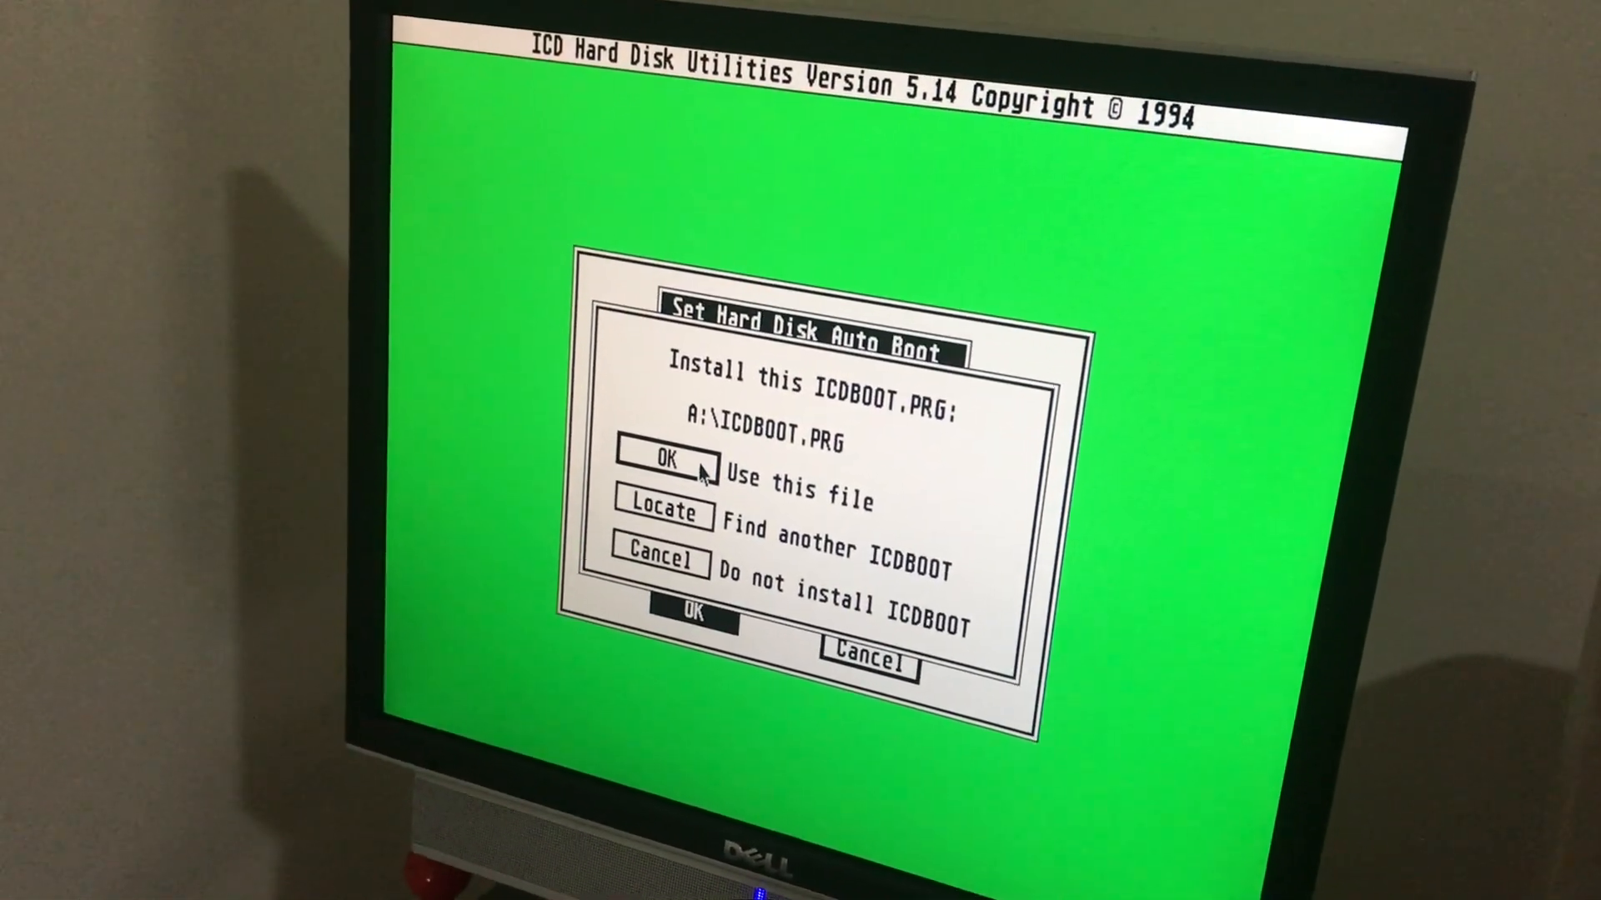
{"action": "left_click", "coordinate": [664, 456]}
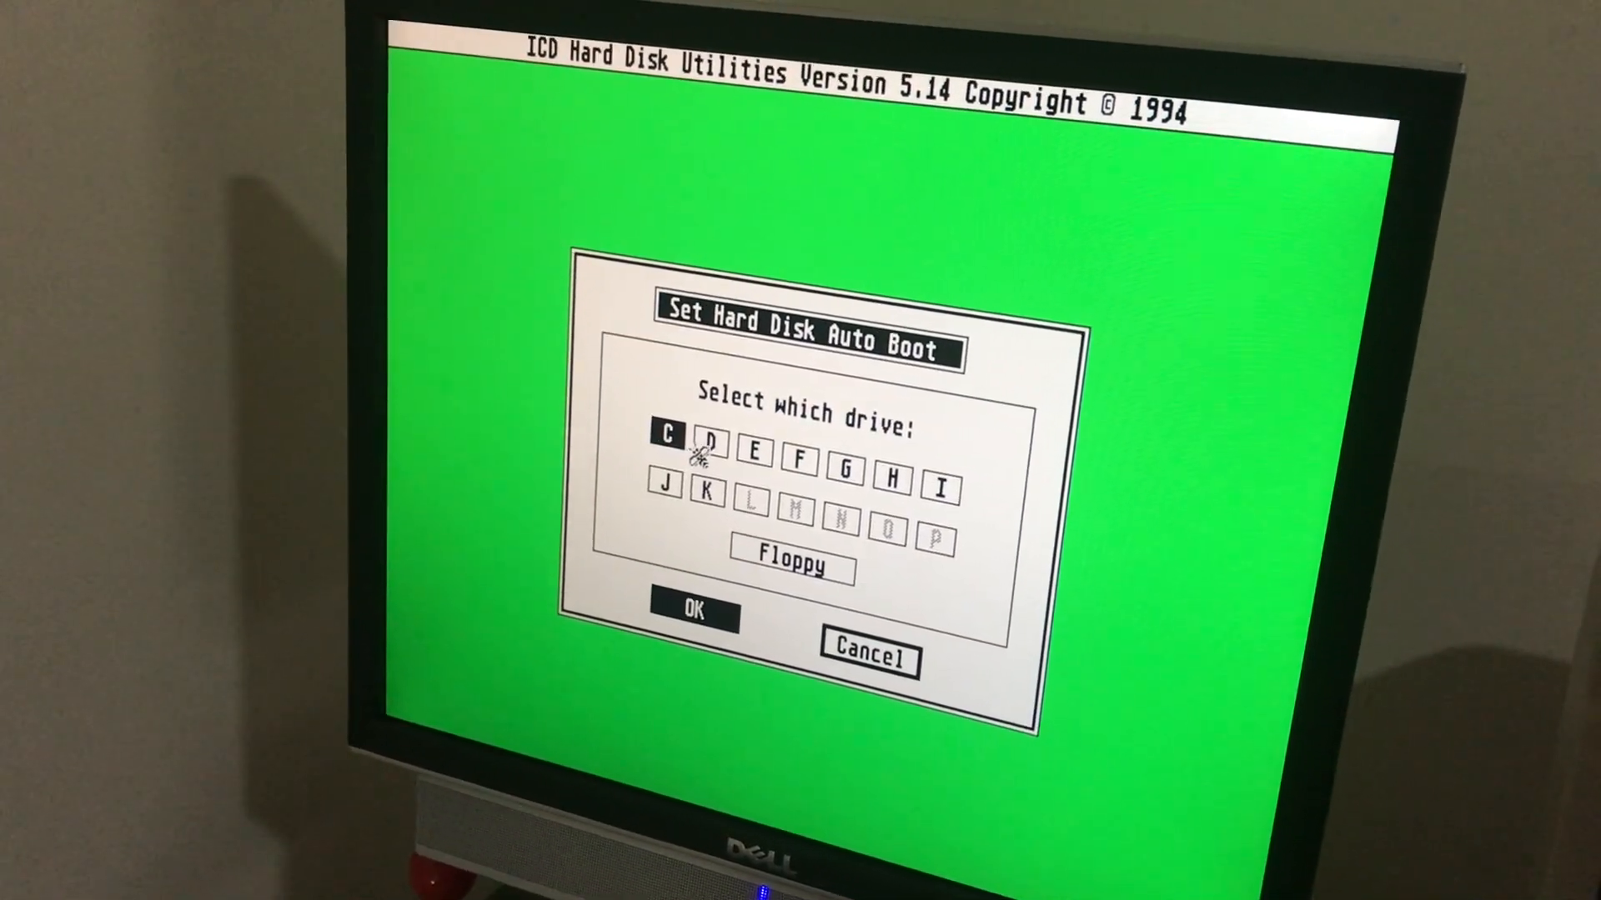
{"action": "left_click", "coordinate": [868, 657]}
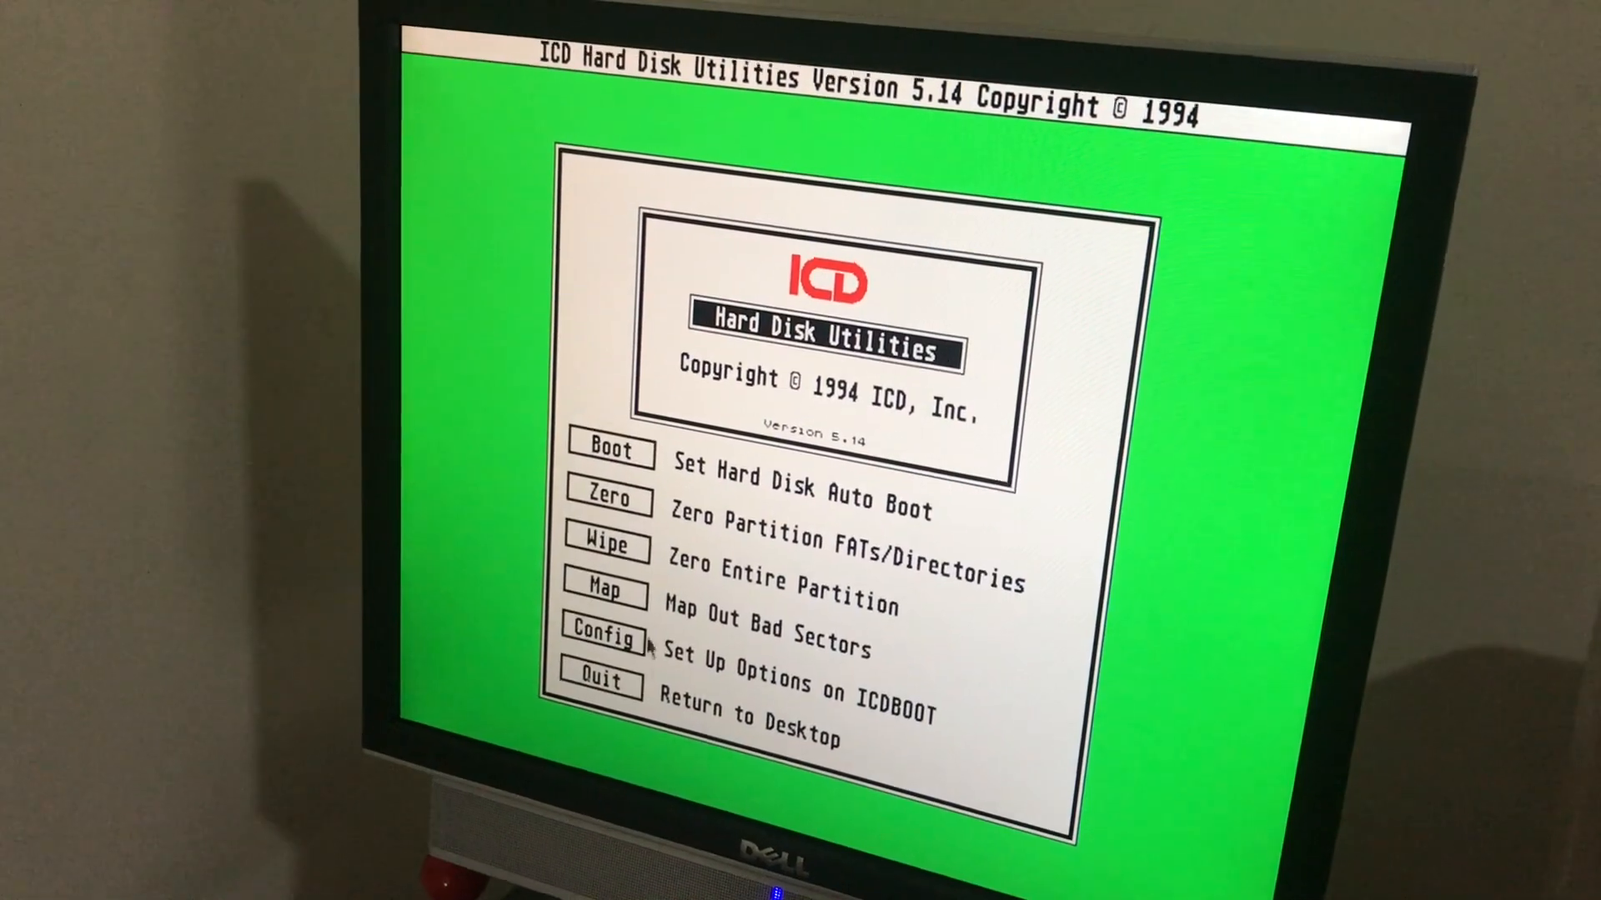
{"action": "left_click", "coordinate": [601, 683]}
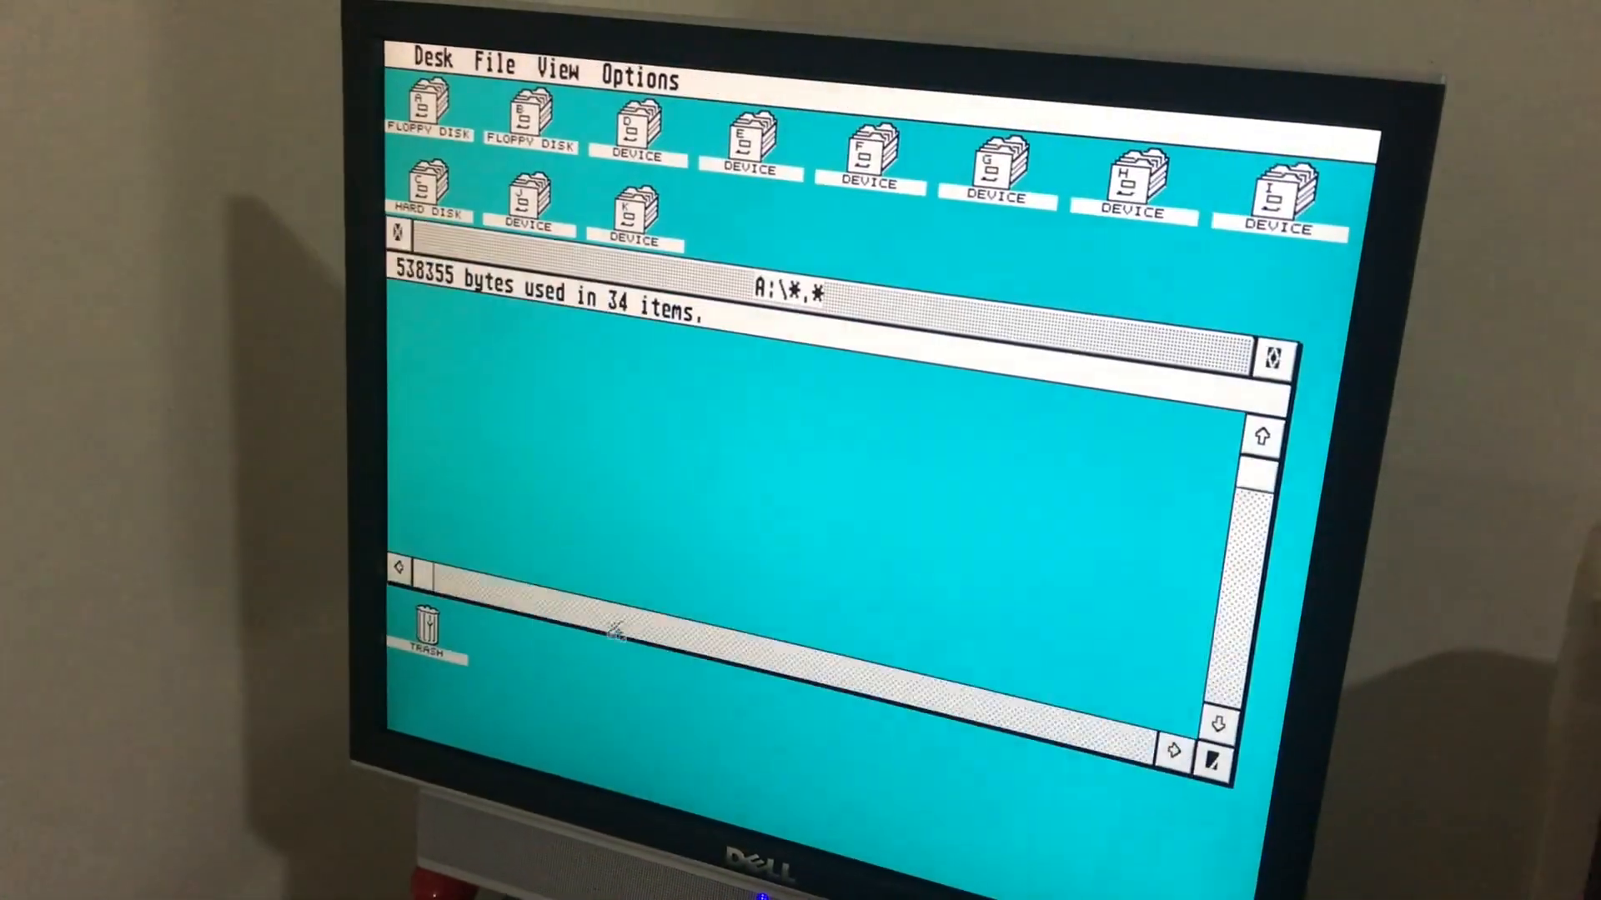